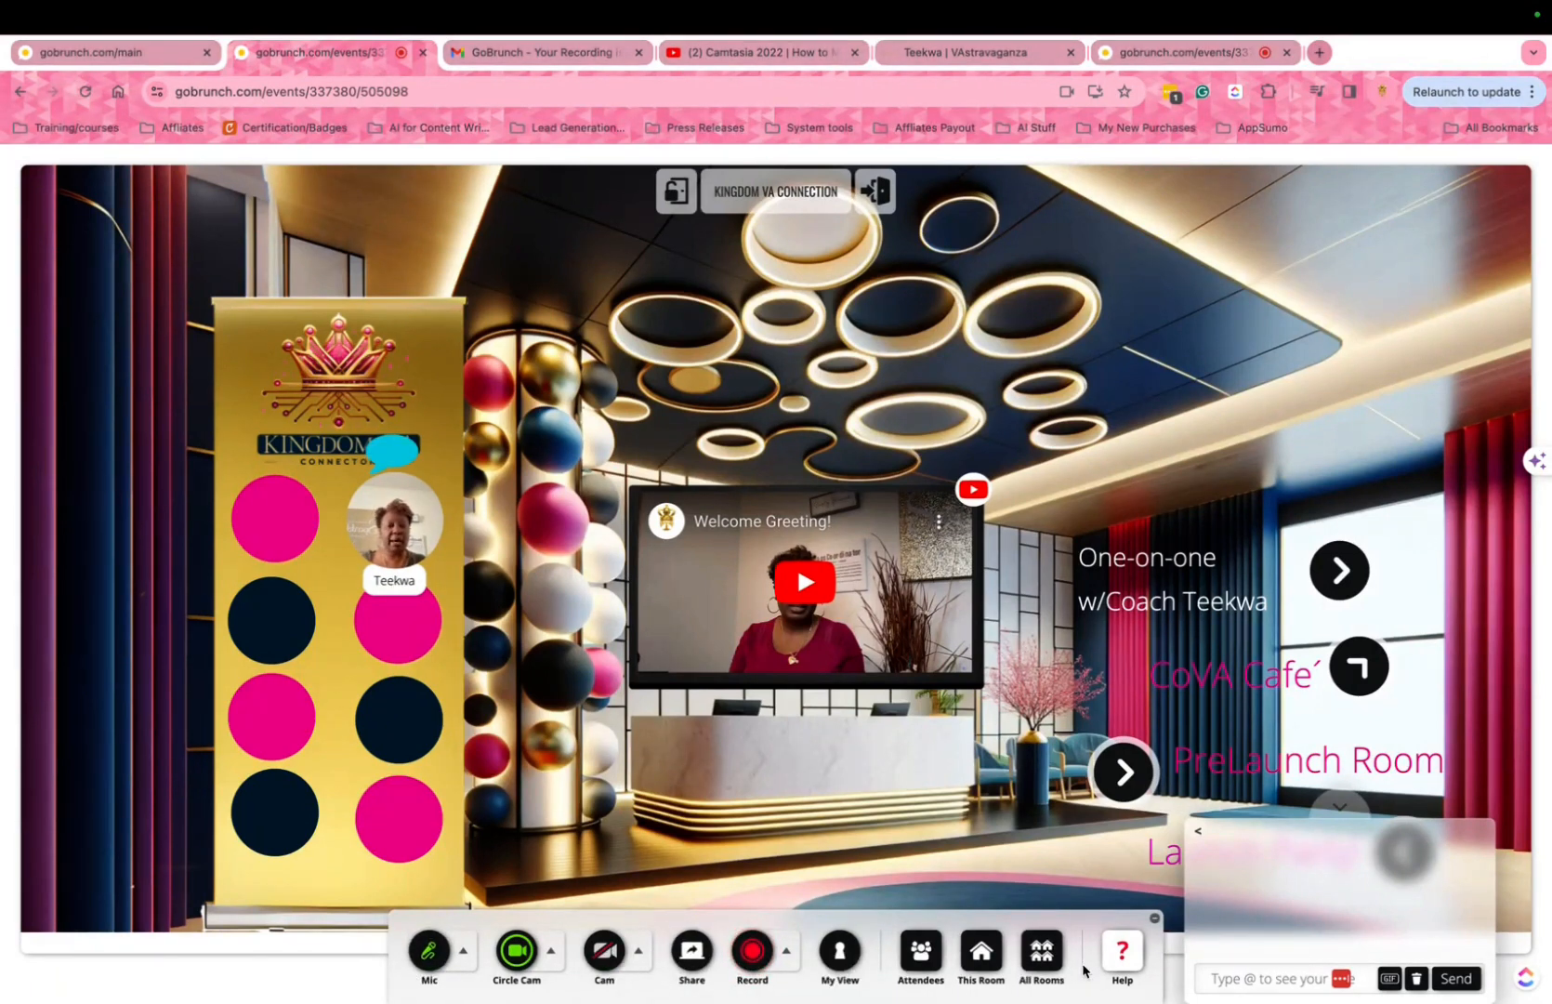
Step: Enter the VAstravaganza PreLaunch Room from the lobby via its arrow, reaching the giveaway sign-up form
{"action": "left_click", "coordinate": [750, 950]}
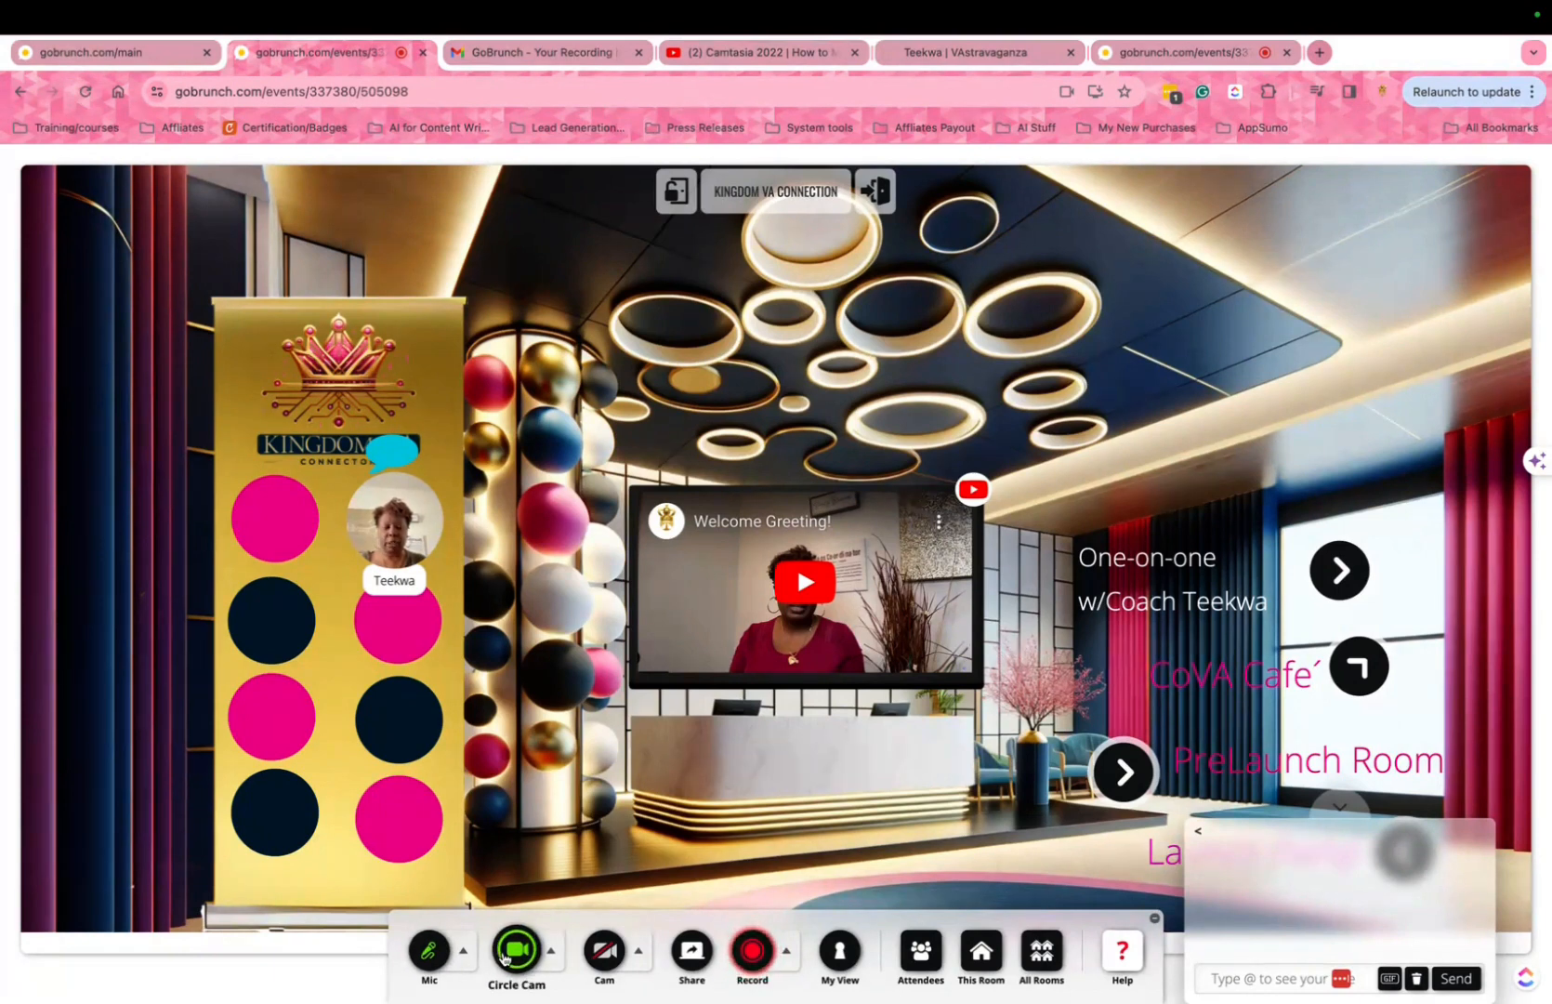
{"action": "left_click", "coordinate": [751, 949]}
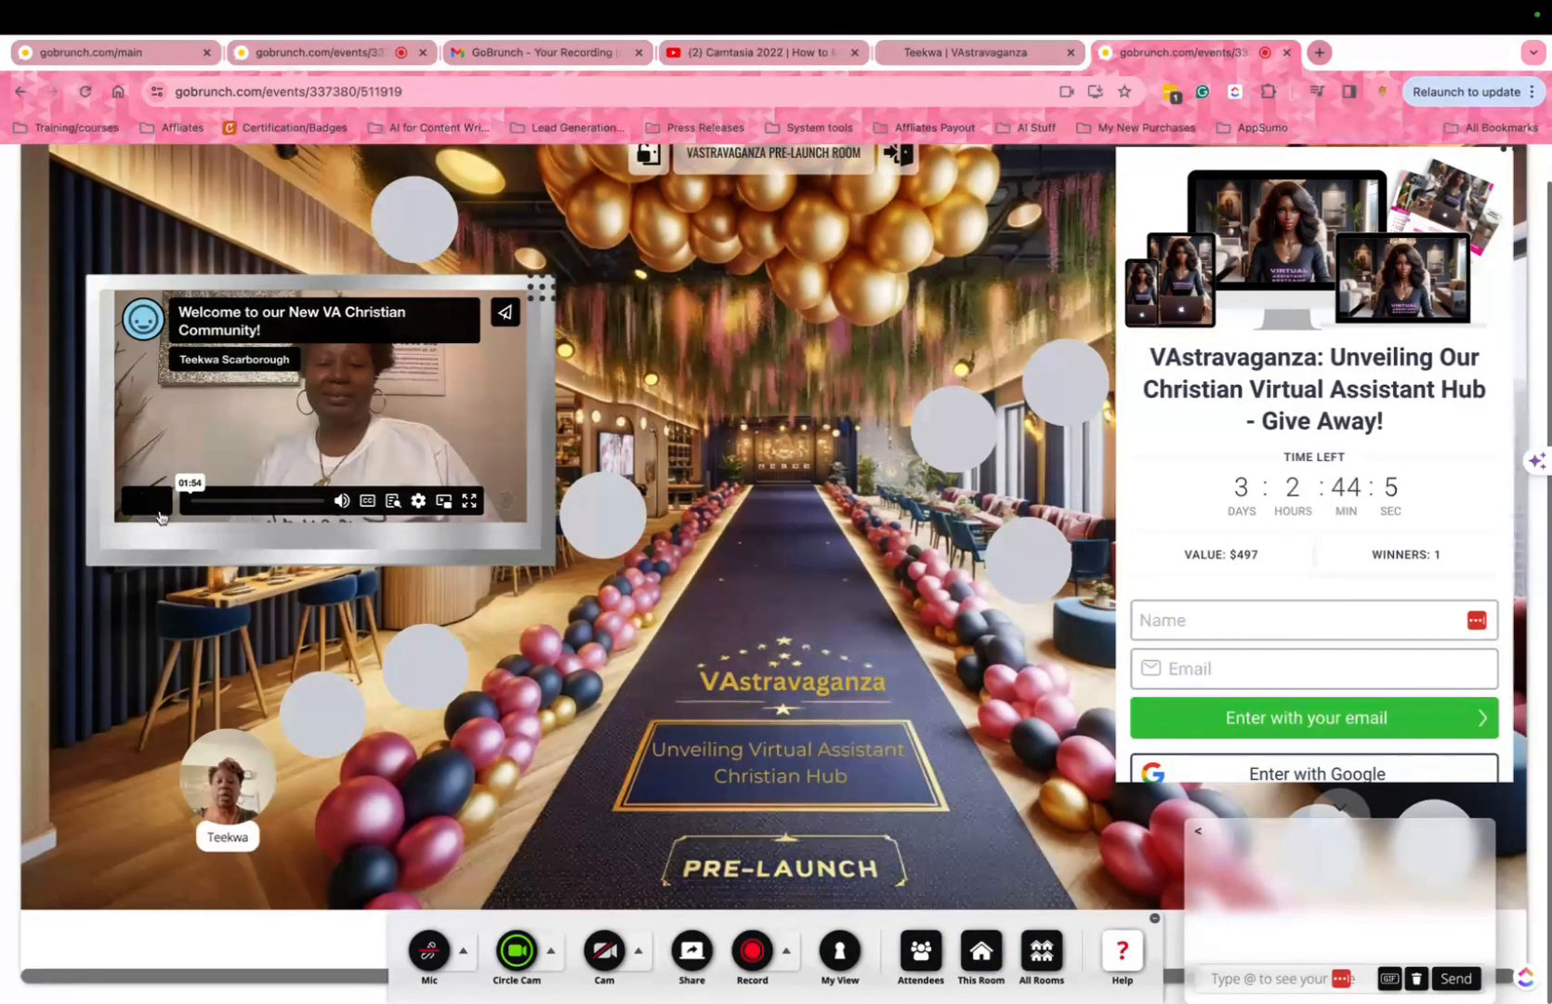
{"action": "left_click", "coordinate": [145, 502]}
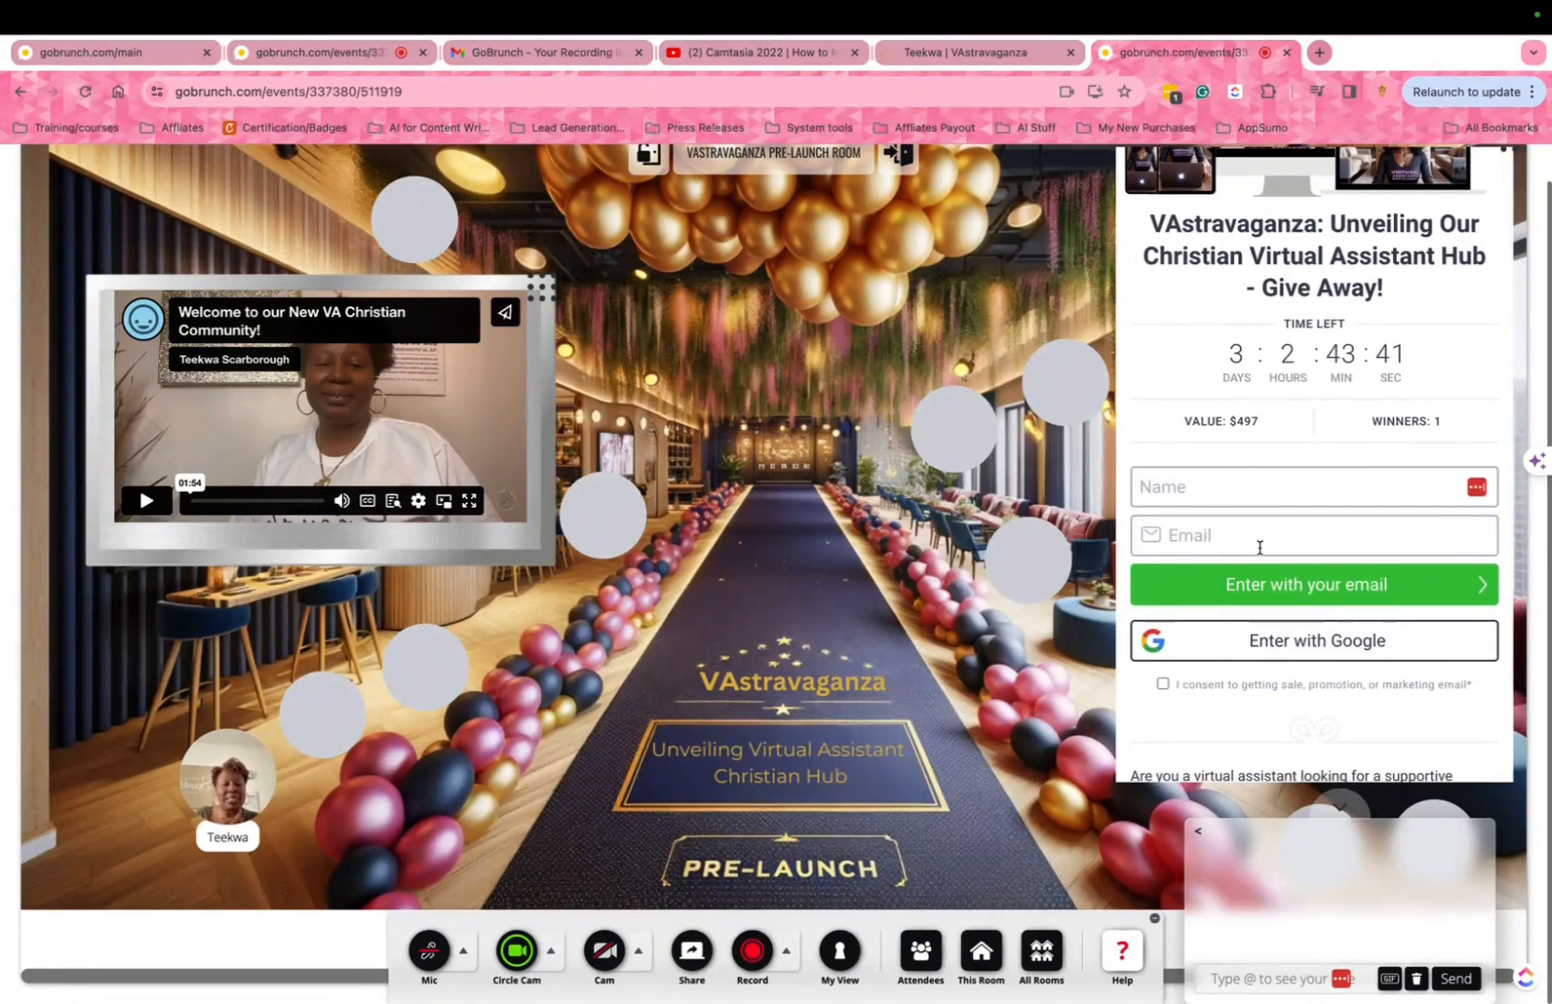
{"action": "scroll", "scroll_direction": "down", "scroll_amount": 3}
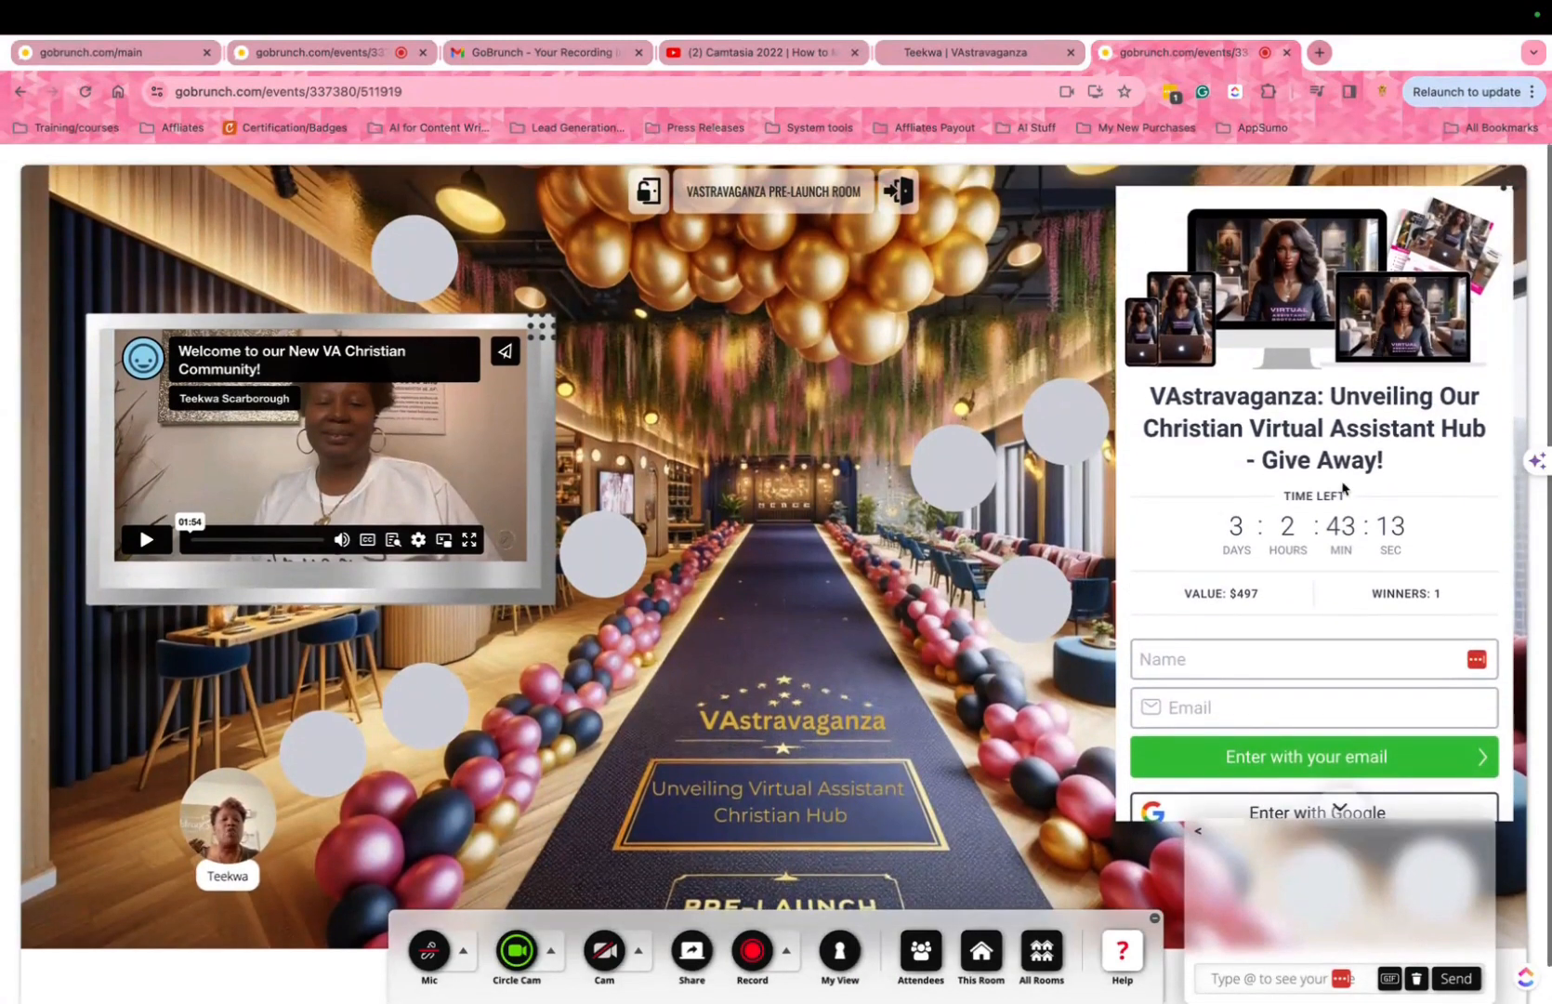
{"action": "scroll", "scroll_direction": "down", "scroll_amount": 3}
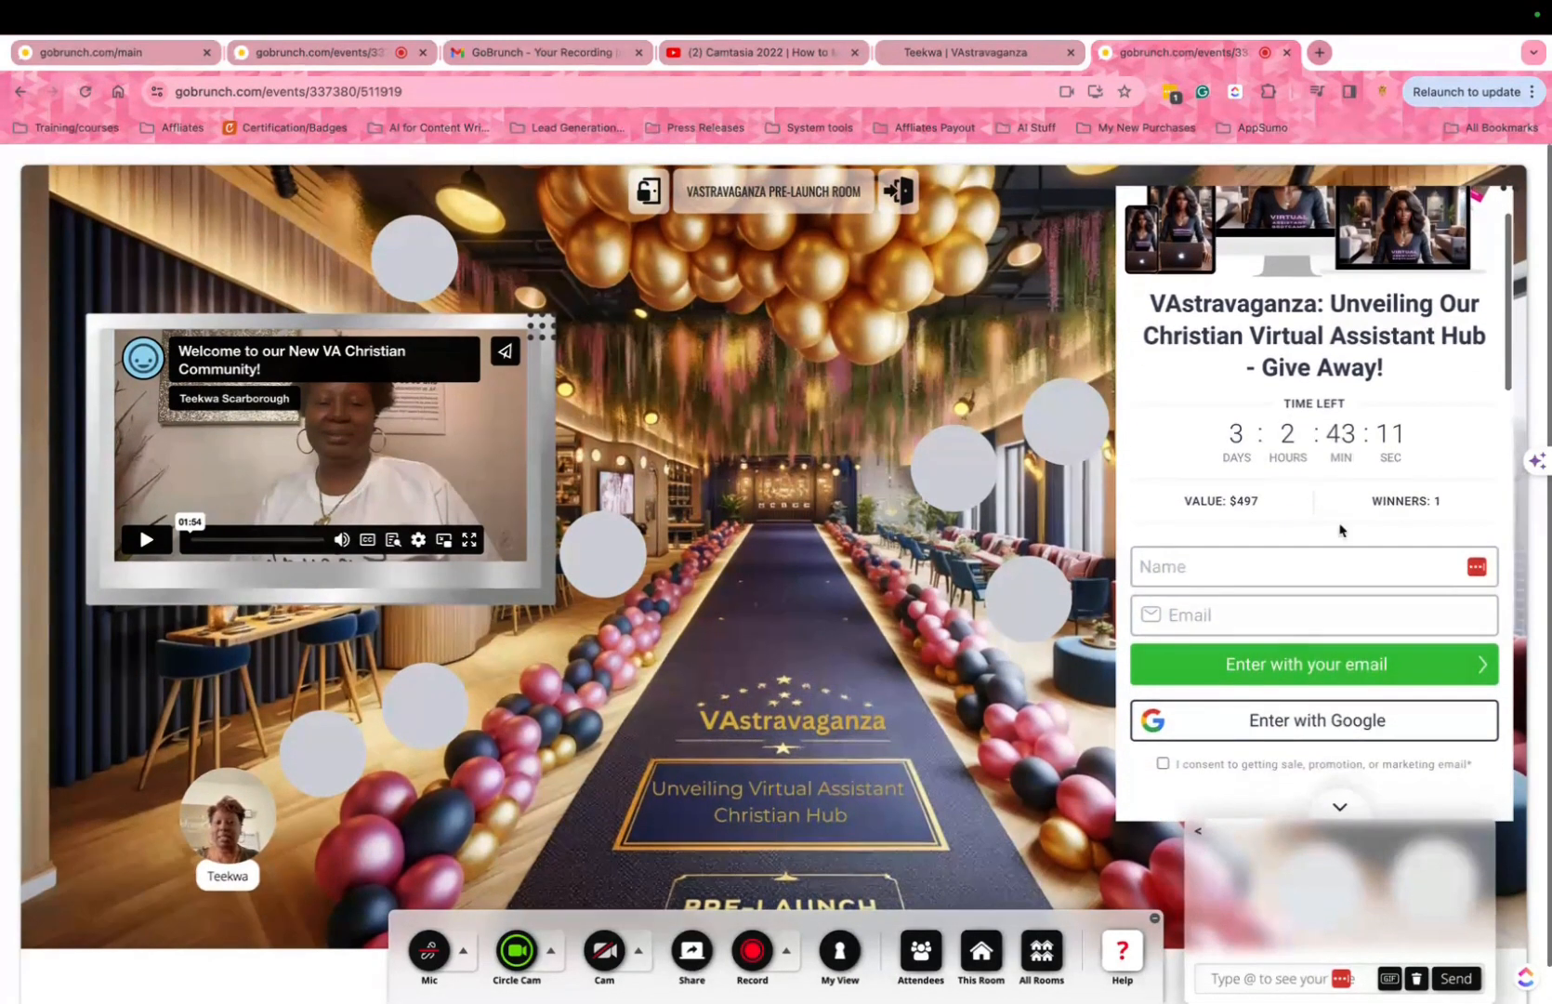